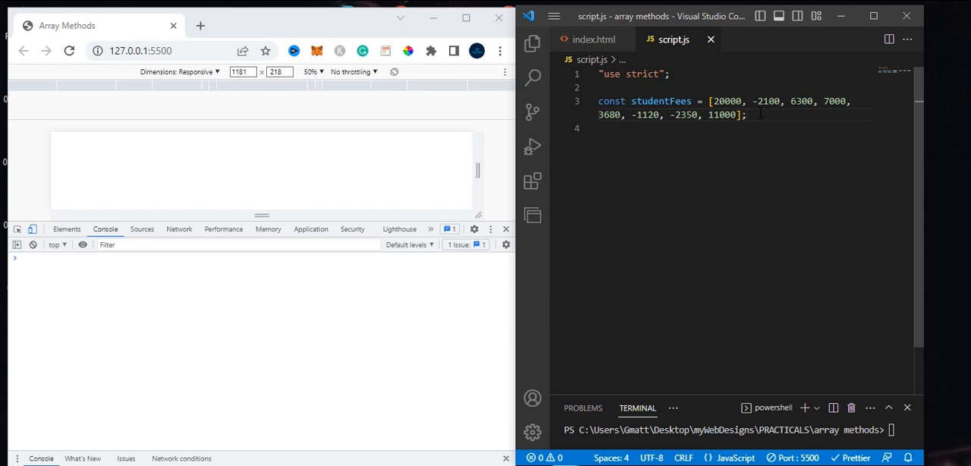
Add line 5 below the fees array: const totalFees = studentFees.reduce();
{"action": "key", "text": "Enter"}
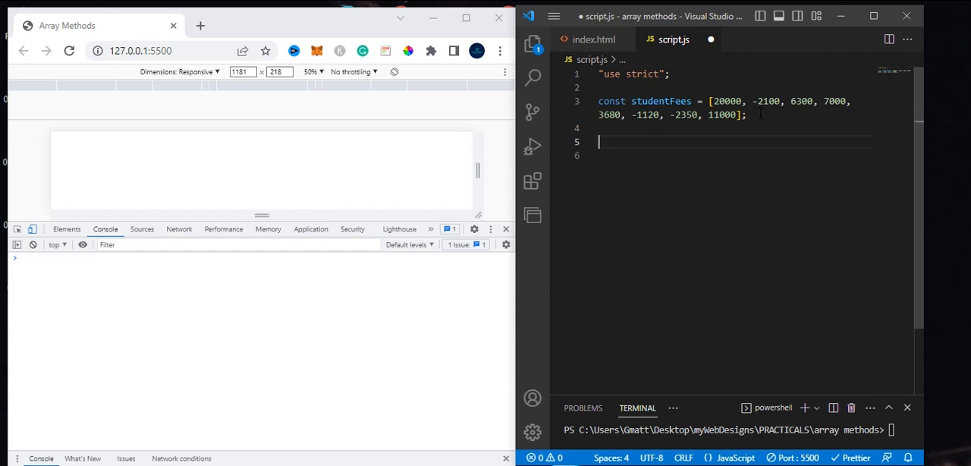
{"action": "type", "text": "const"}
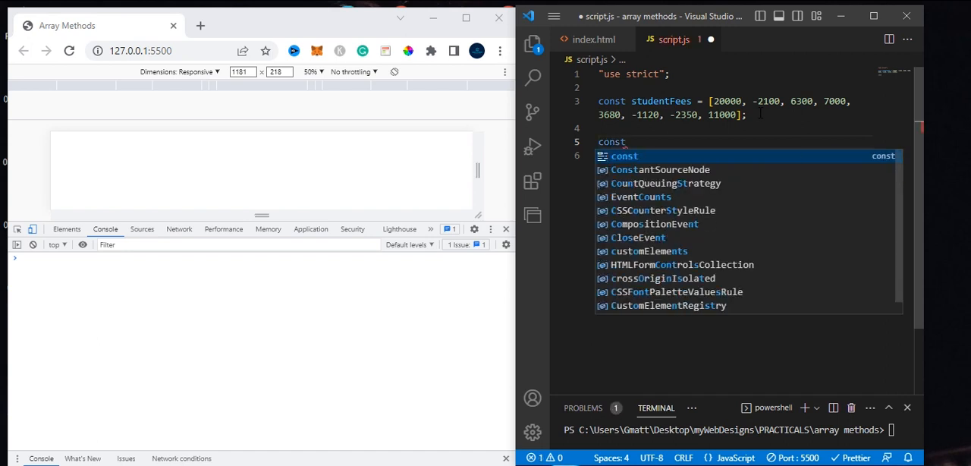
{"action": "type", "text": "t"}
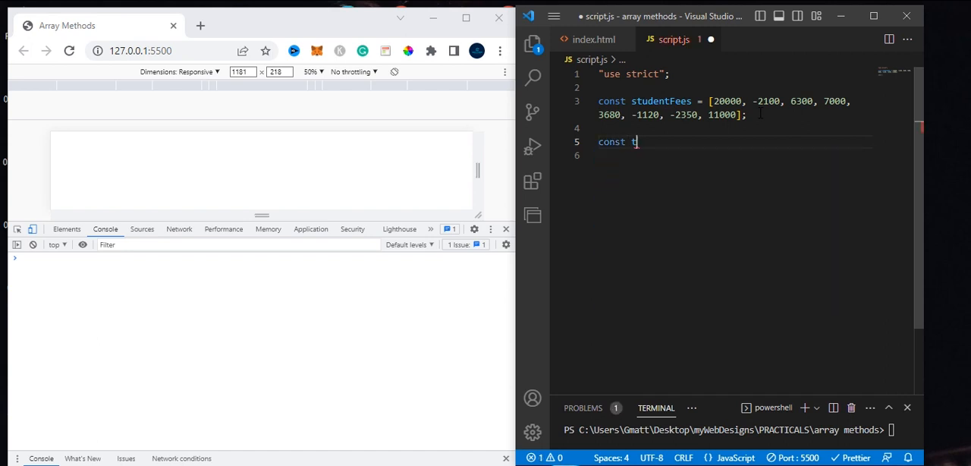
{"action": "type", "text": "otal"}
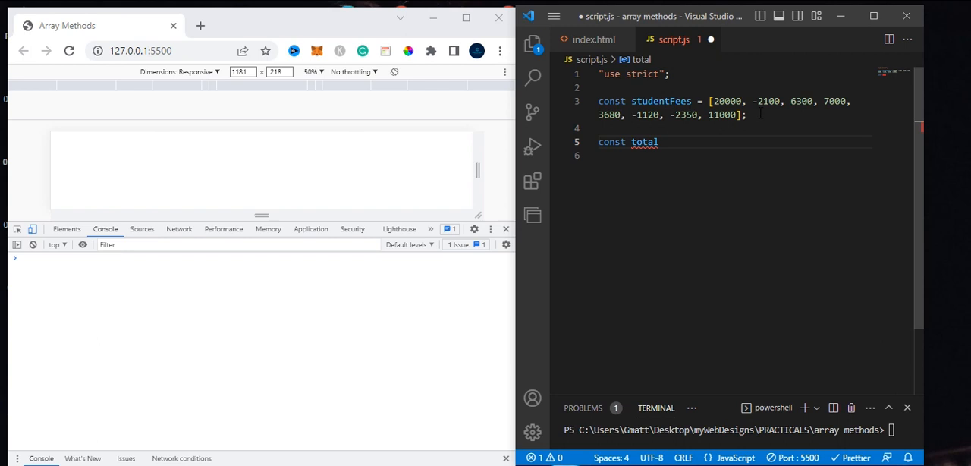
{"action": "type", "text": "Fees"}
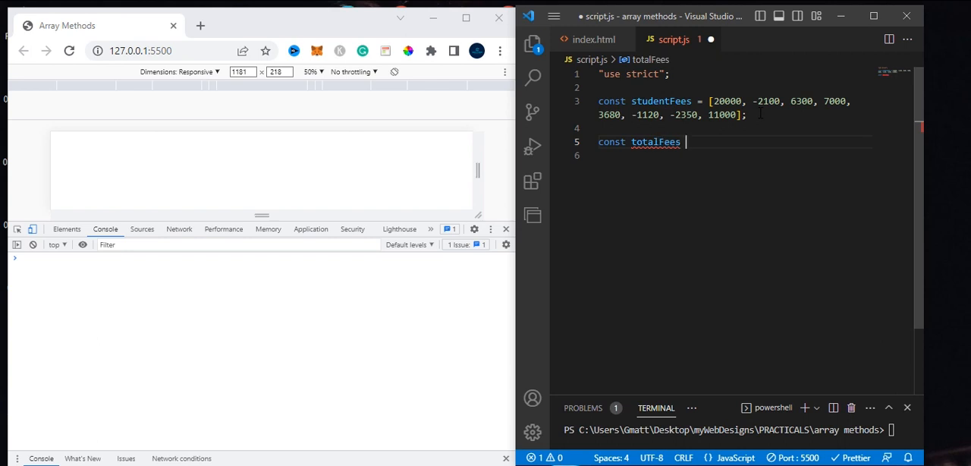
{"action": "type", "text": "="}
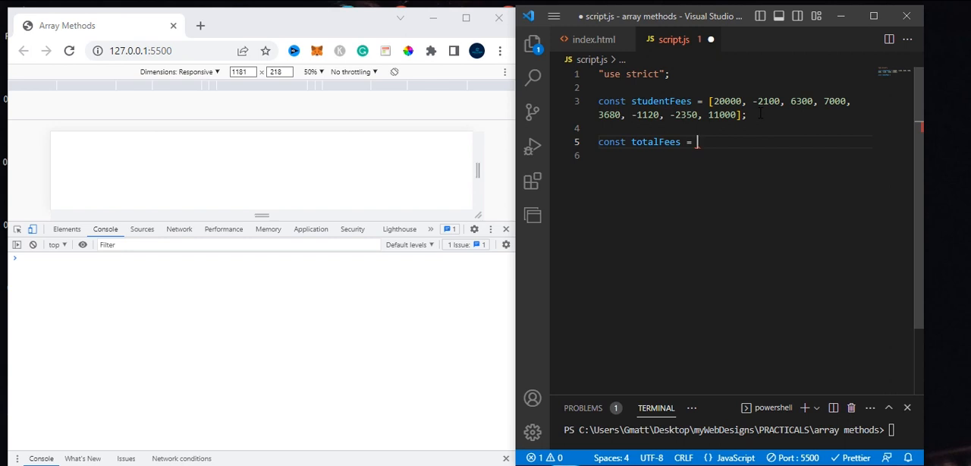
{"action": "type", "text": "studentFees"}
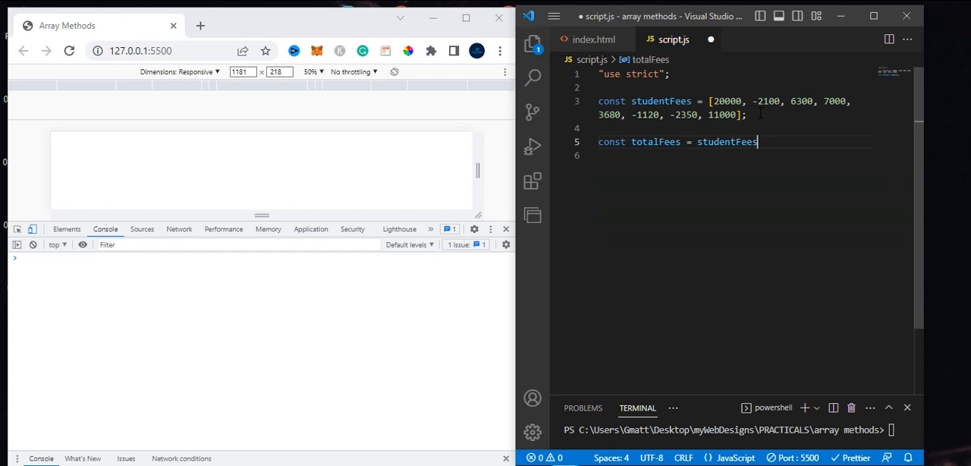
{"action": "type", "text": ".reduc"}
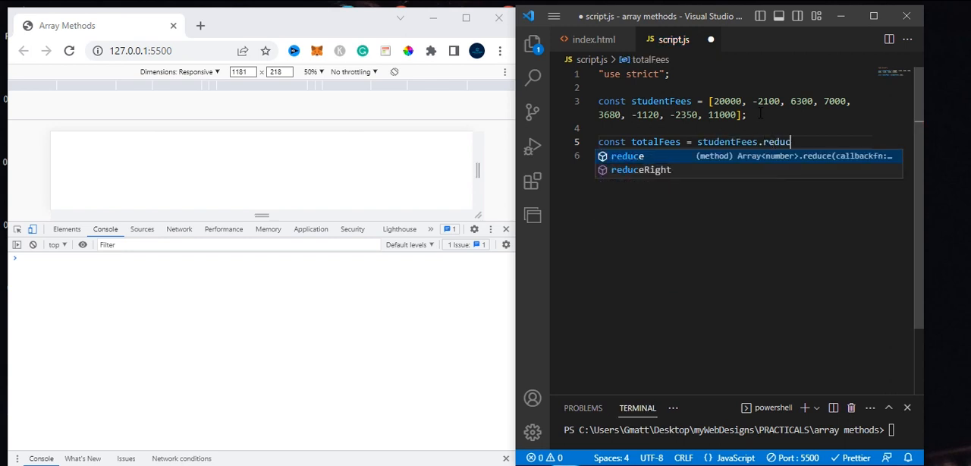
{"action": "key", "text": "Tab"}
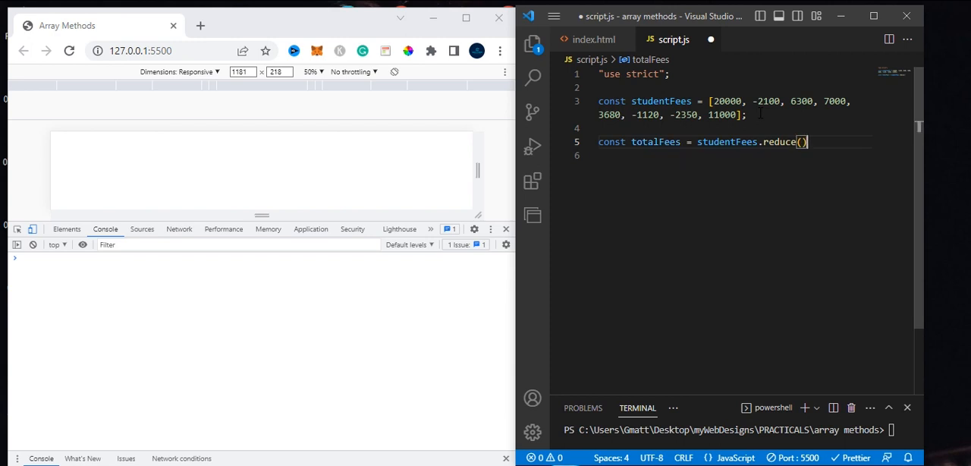
{"action": "type", "text": ";"}
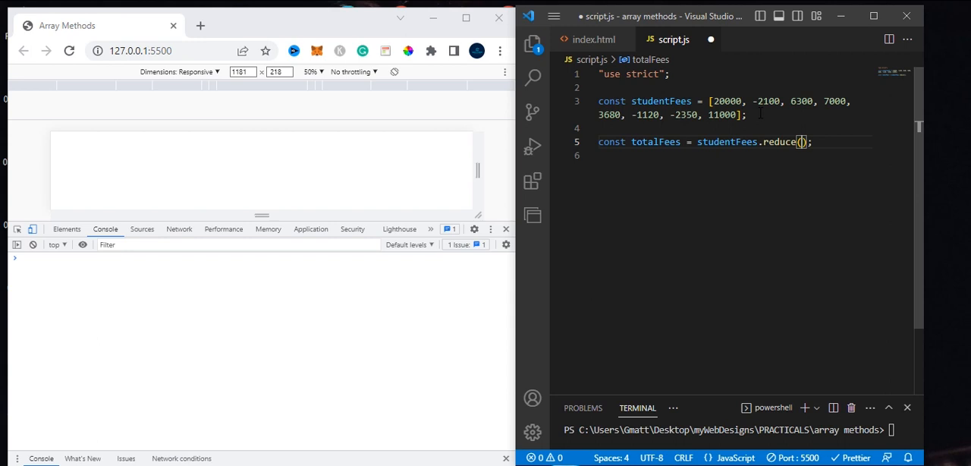
Type placeholder parameters accumulator, current, index inside the reduce() parentheses
{"action": "type", "text": "ac"}
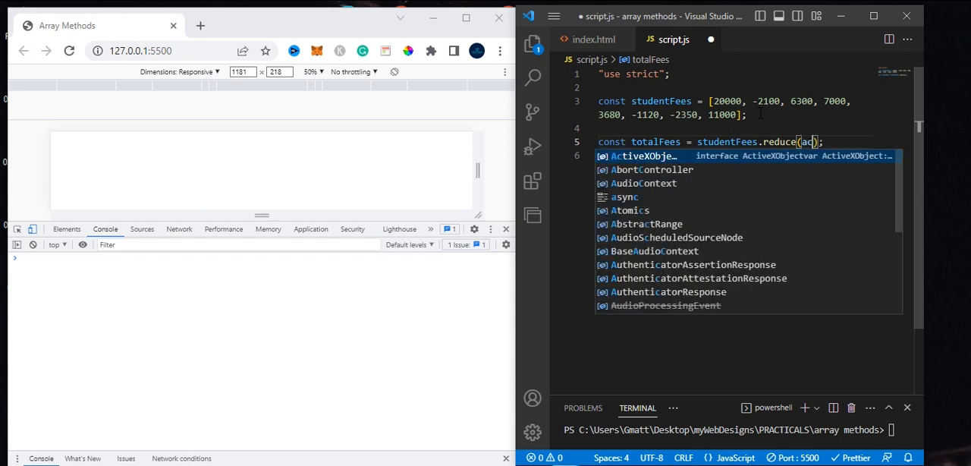
{"action": "type", "text": "cuu"}
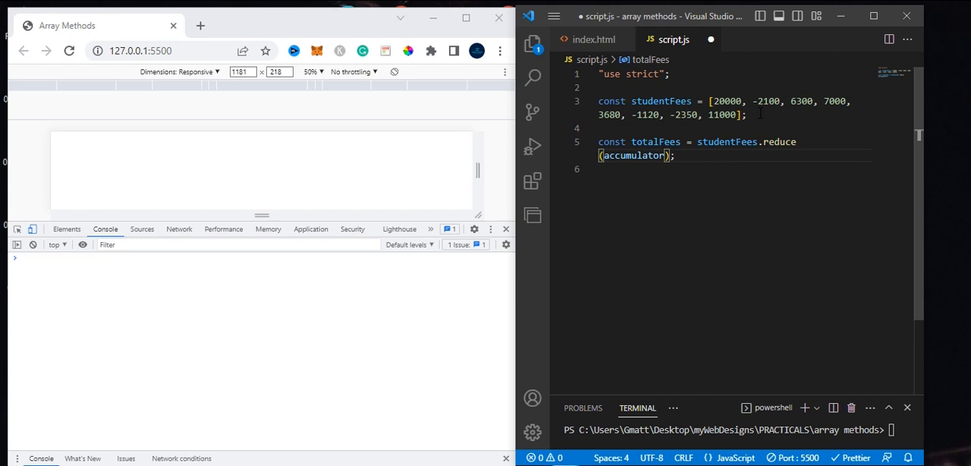
{"action": "type", "text": "curren"}
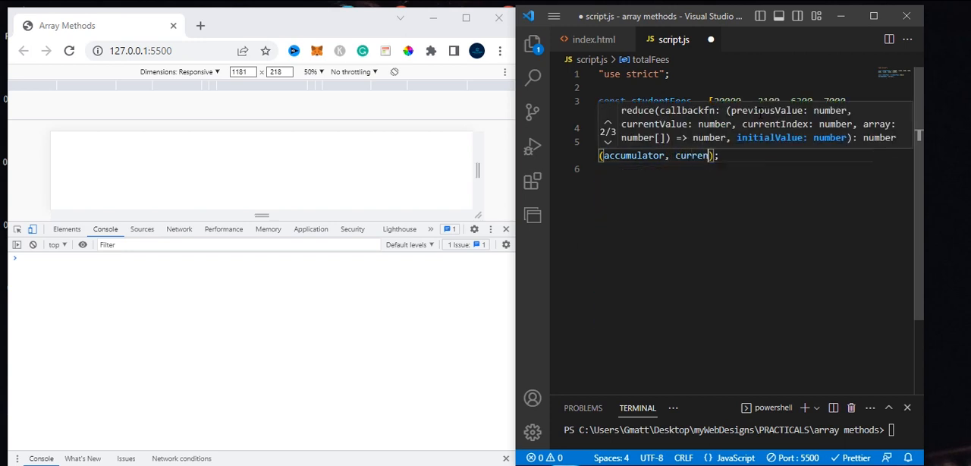
{"action": "type", "text": "t,"}
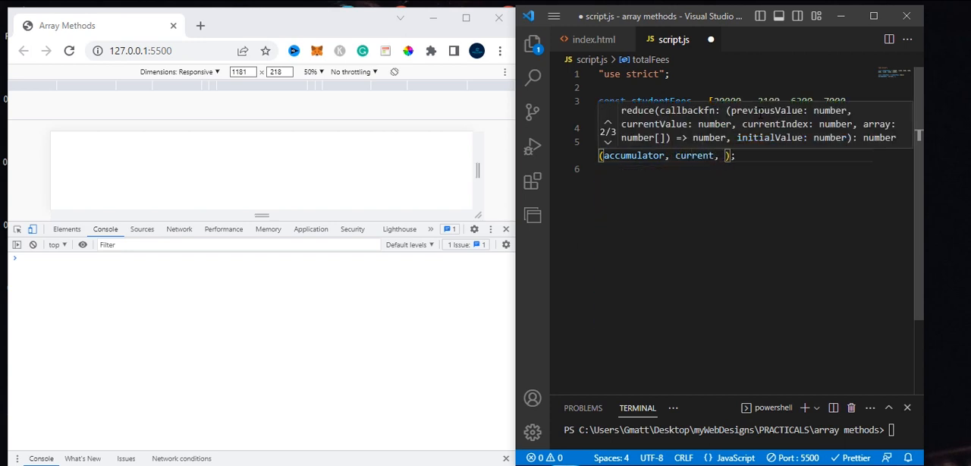
{"action": "type", "text": "index, arr"}
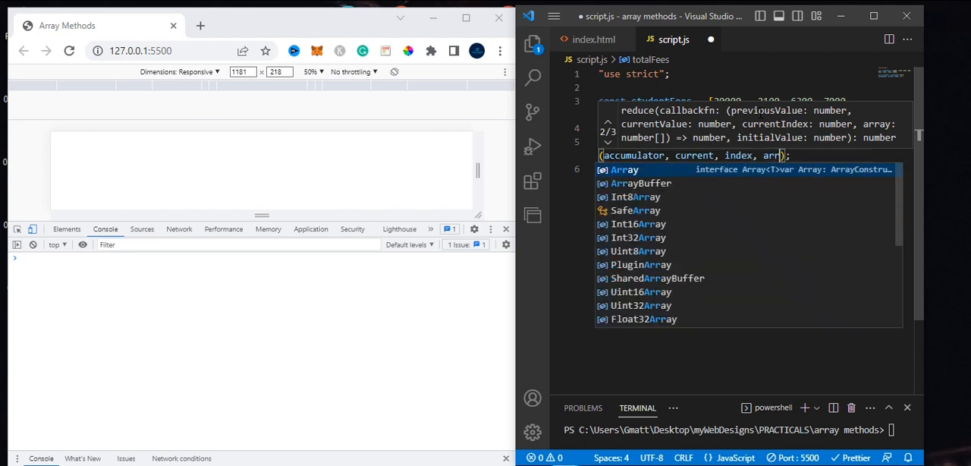
{"action": "mouse_move", "coordinate": [759, 117]}
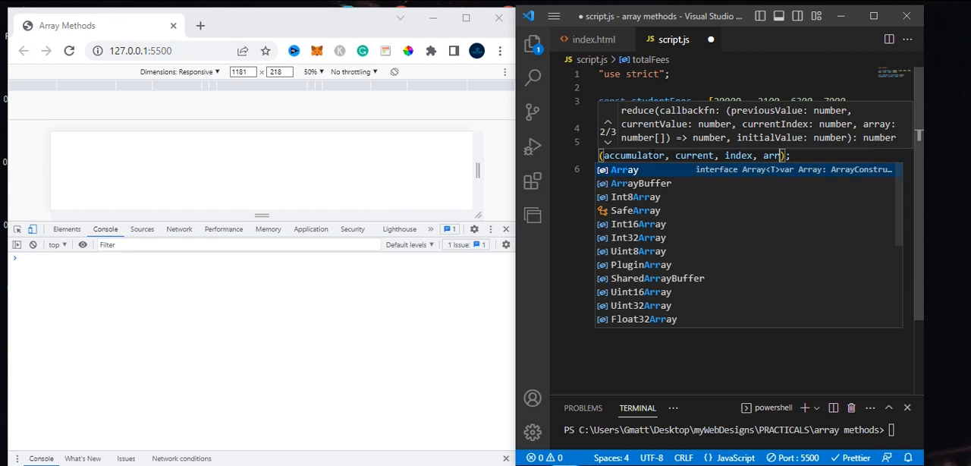
{"action": "key", "text": "Escape"}
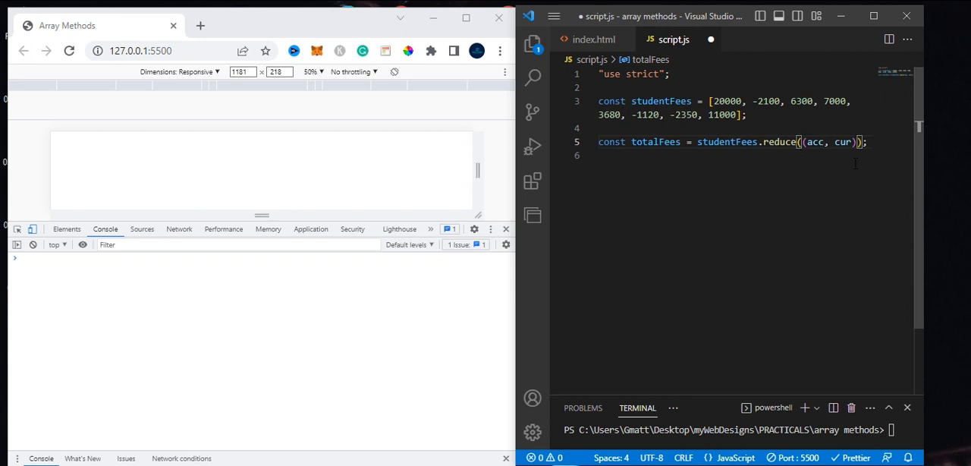
Finish the callback as (acc, cur) => acc + cur and start a console.log(); line
{"action": "type", "text": "=>"}
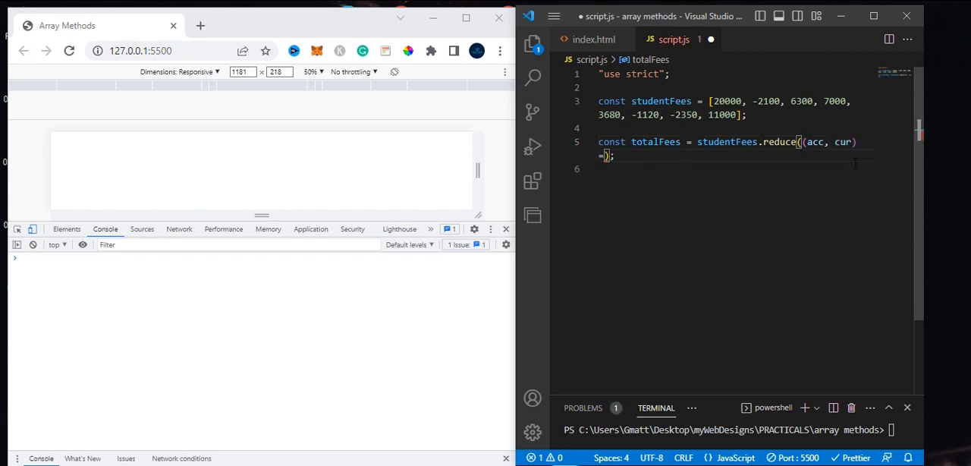
{"action": "type", "text": ">"}
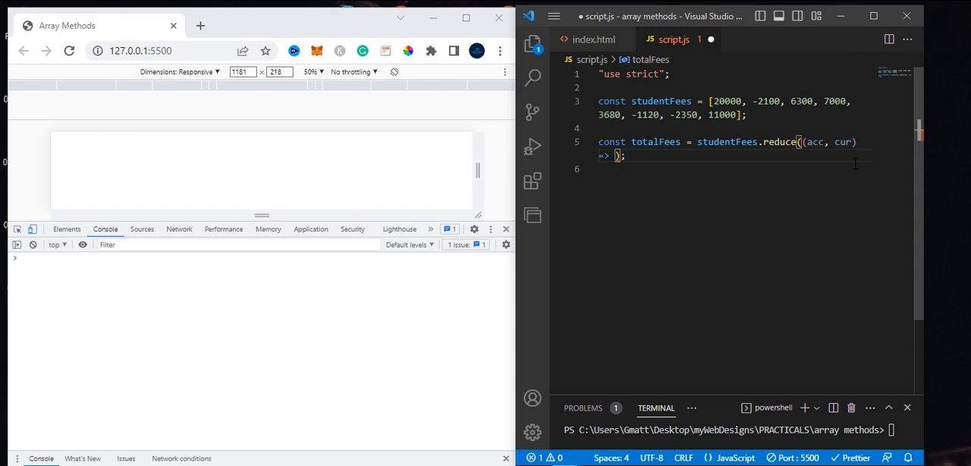
{"action": "type", "text": "acc"}
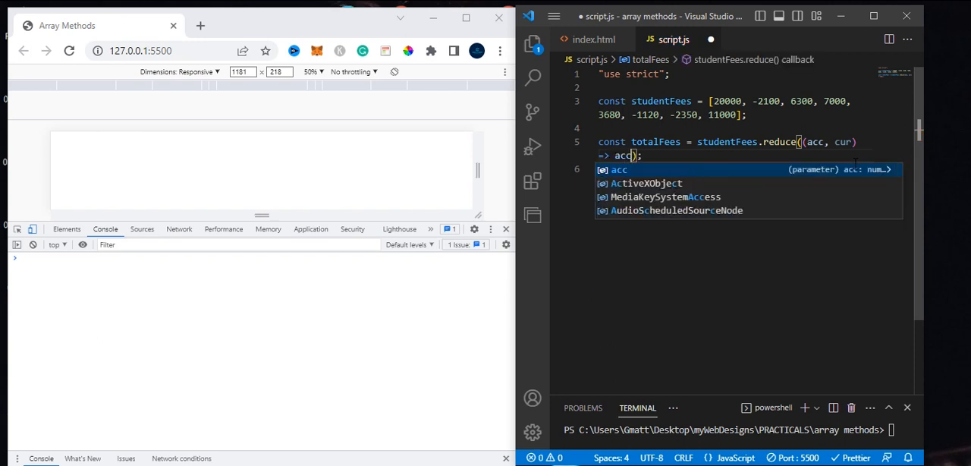
{"action": "type", "text": "+"}
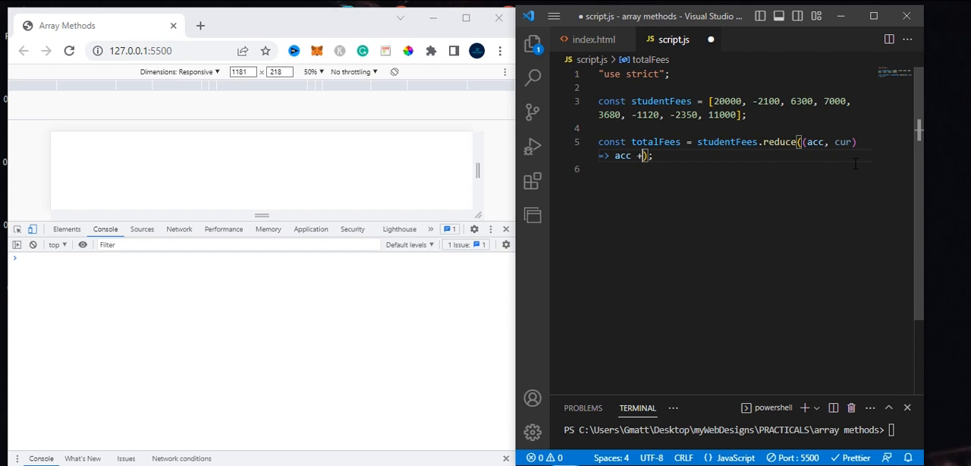
{"action": "type", "text": "cur"}
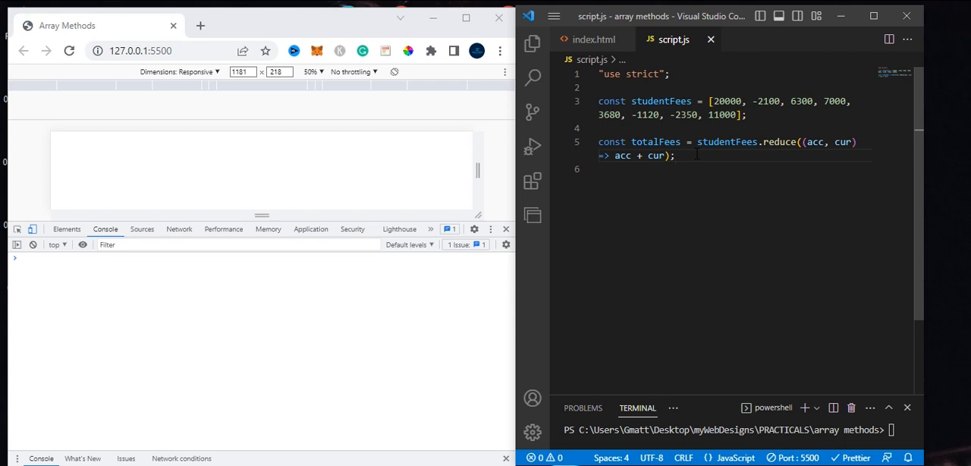
{"action": "type", "text": "console.log();"}
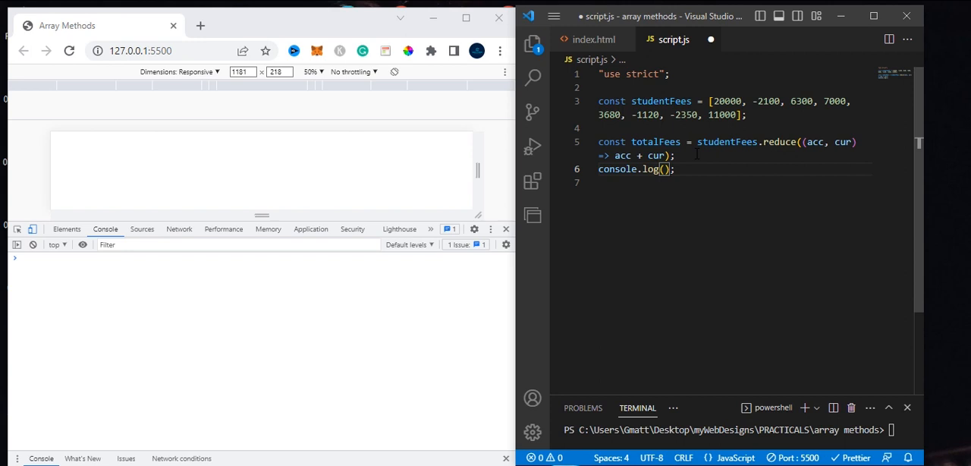
Log totalFees with console.log(totalFees); so Chrome's console prints 42410
{"action": "type", "text": "totalFees"}
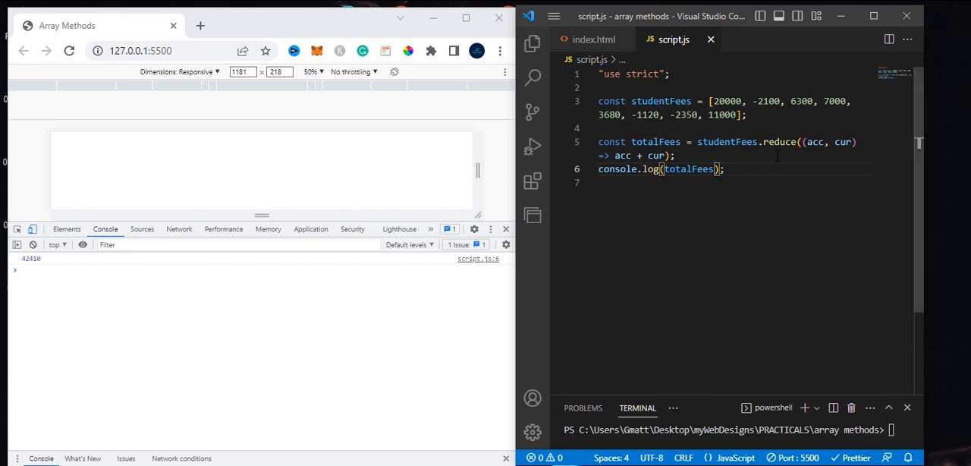
{"action": "mouse_move", "coordinate": [814, 142]}
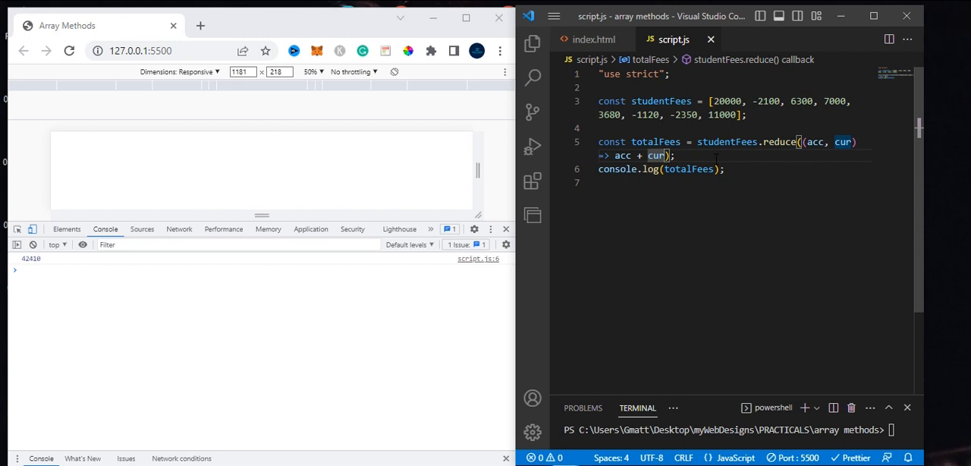
Add a comma after the callback, try 0 and 10 as initial values, then erase them
{"action": "type", "text": ","}
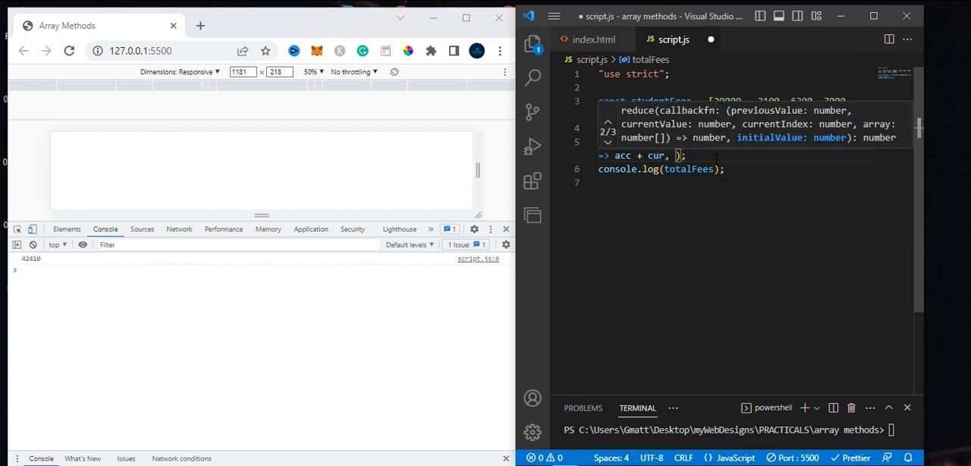
{"action": "type", "text": "0"}
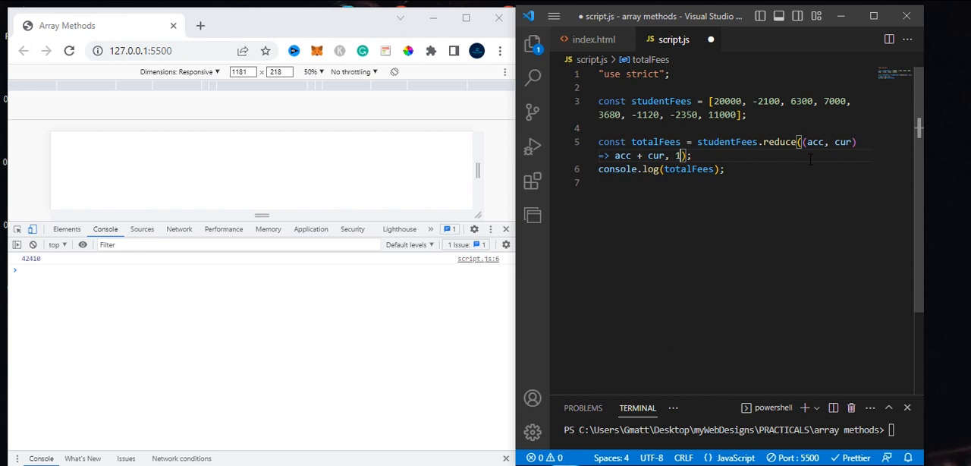
{"action": "type", "text": "0"}
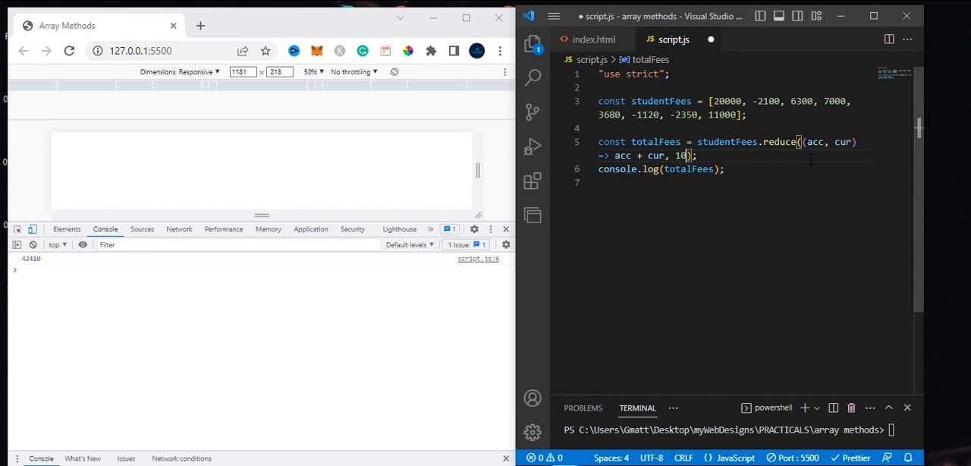
{"action": "key", "text": "Backspace"}
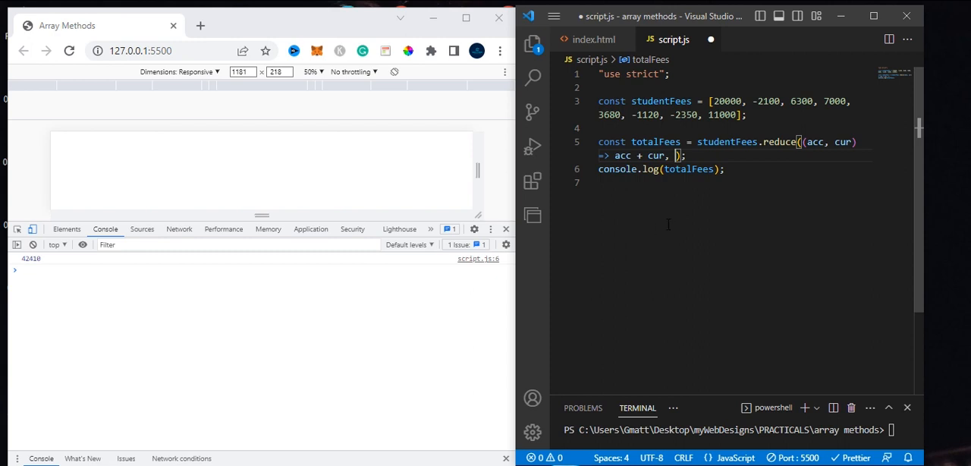
Use studentFees[0] as reduce's initial value and save, giving 62410 in the console
{"action": "type", "text": "arr("}
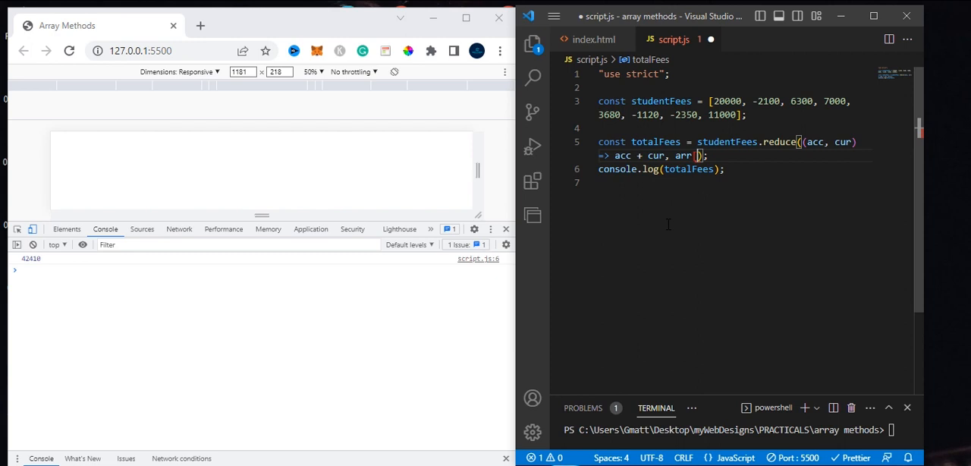
{"action": "type", "text": "studentFees"}
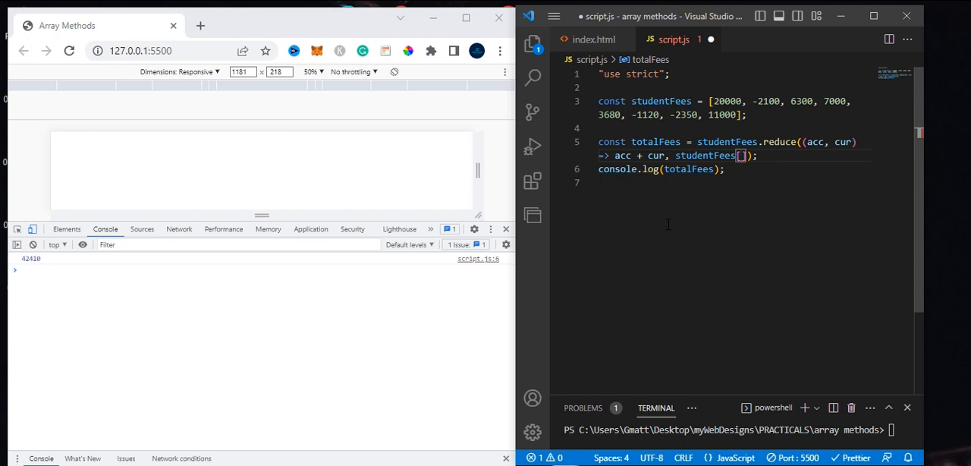
{"action": "type", "text": "0"}
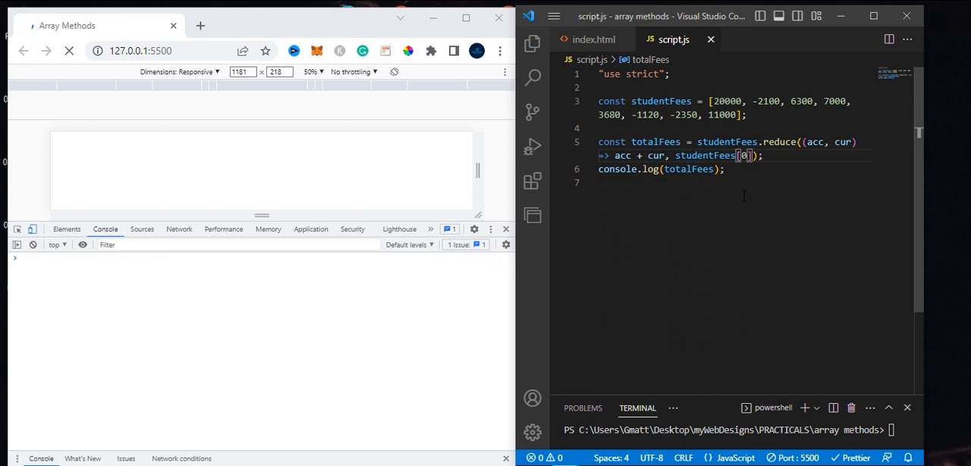
{"action": "left_click", "coordinate": [69, 51]}
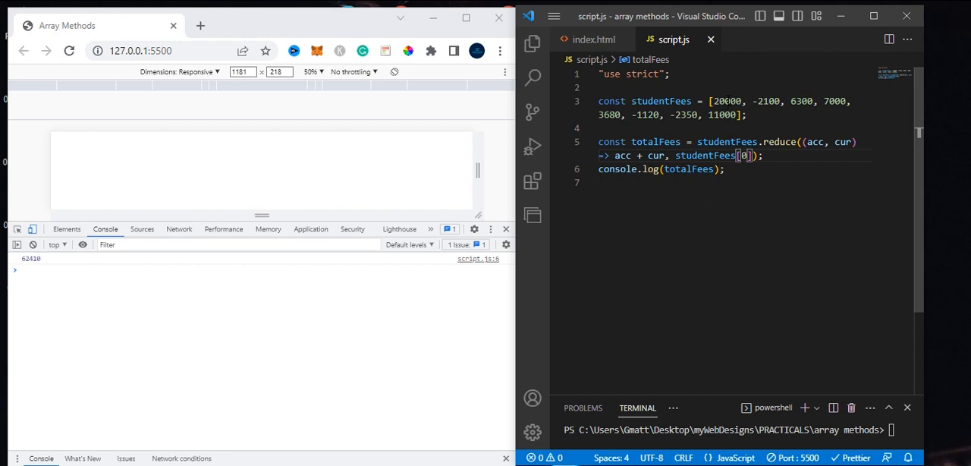
{"action": "mouse_move", "coordinate": [743, 141]}
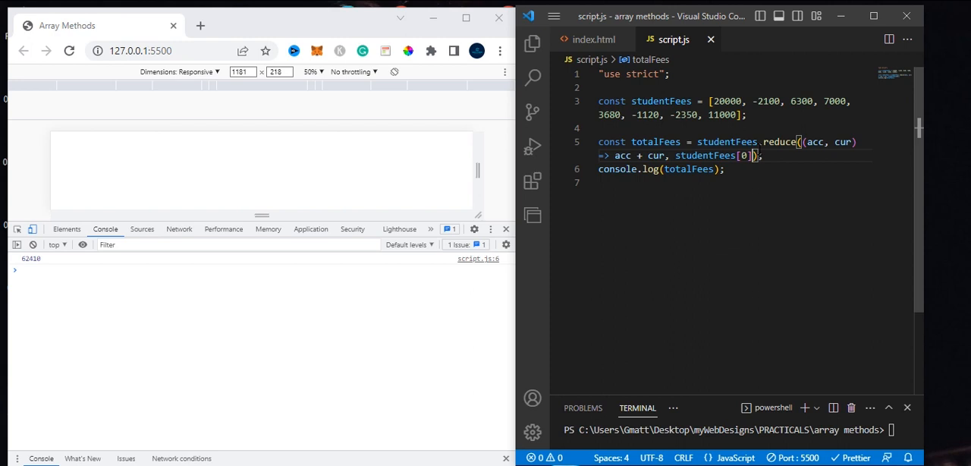
Swap the initial value studentFees[0] for 0, restoring the 42410 console total
{"action": "key", "text": "Backspace"}
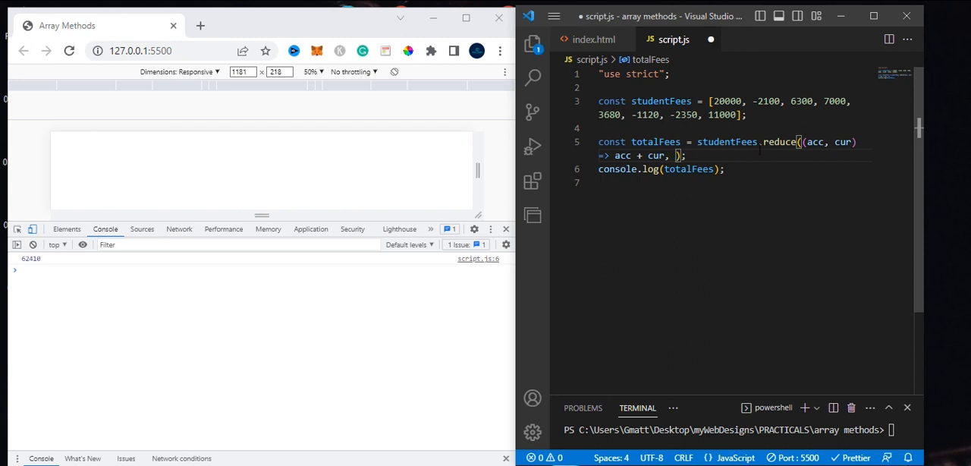
{"action": "type", "text": "0"}
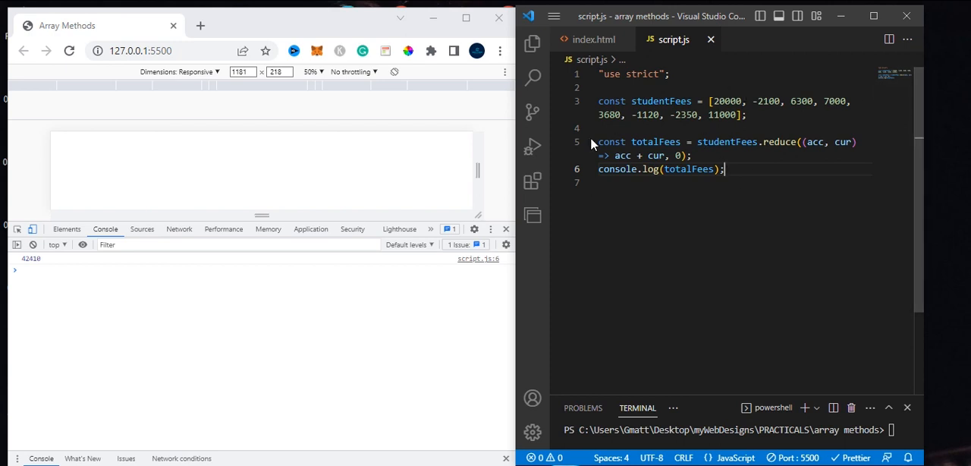
{"action": "mouse_move", "coordinate": [716, 204]}
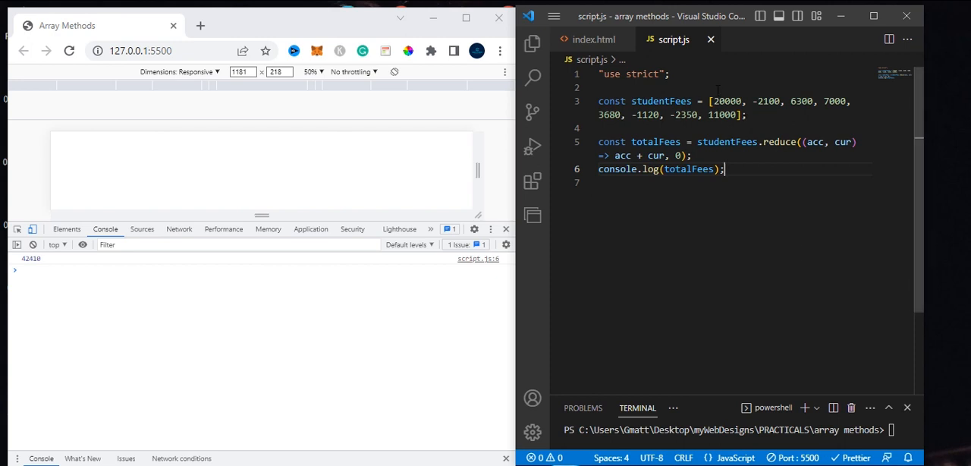
{"action": "mouse_move", "coordinate": [18, 269]}
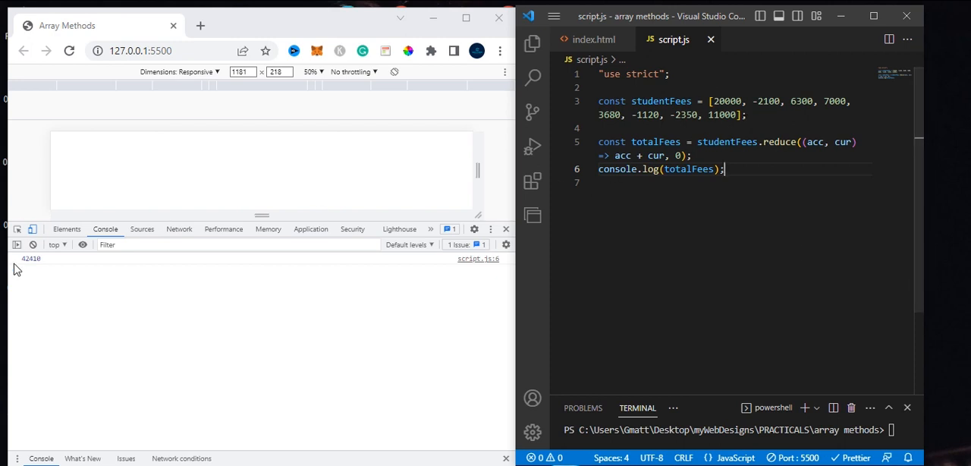